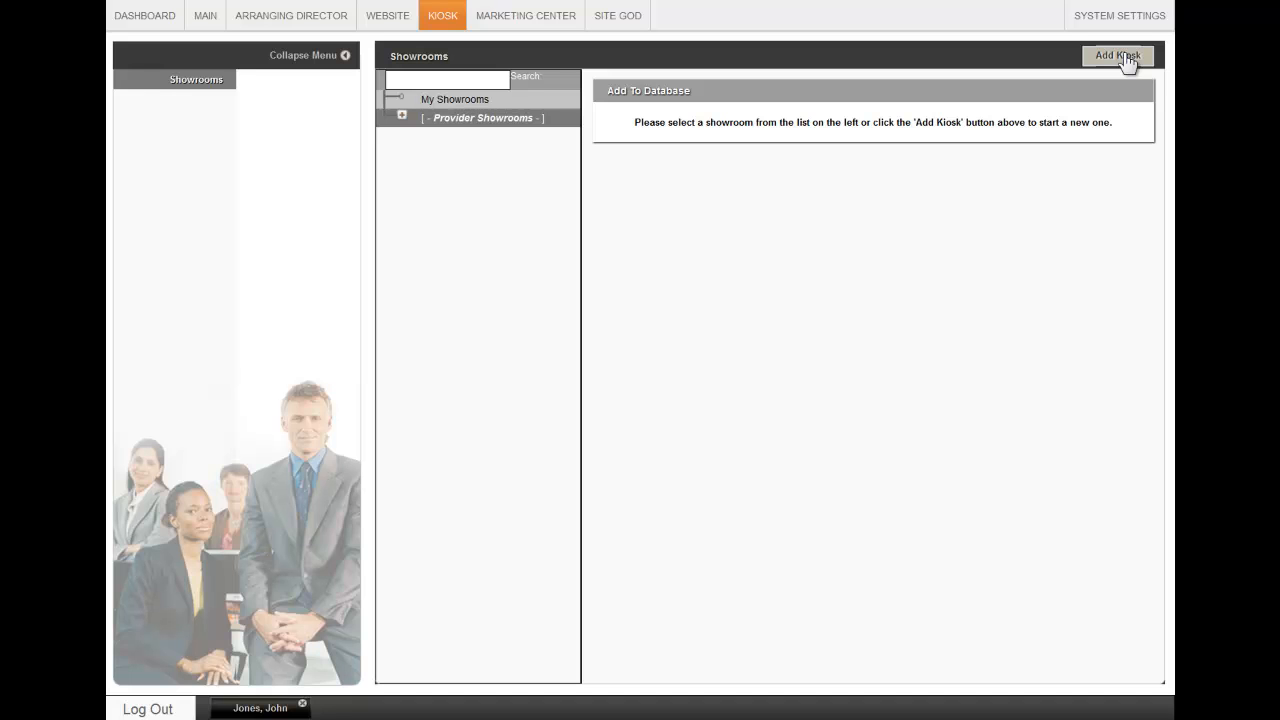
{"action": "mouse_move", "coordinate": [948, 212]}
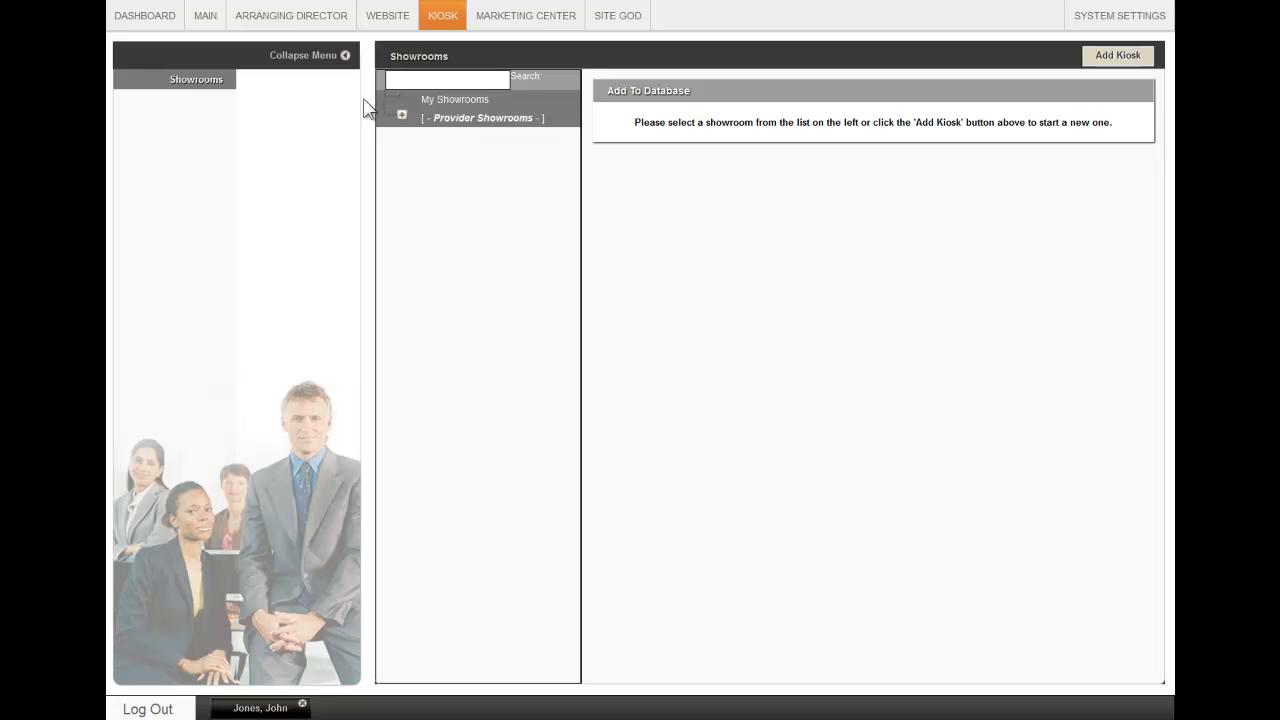
Expand Provider Showrooms in the Kiosk tree and select the Miso_Master template.
{"action": "left_click", "coordinate": [402, 118]}
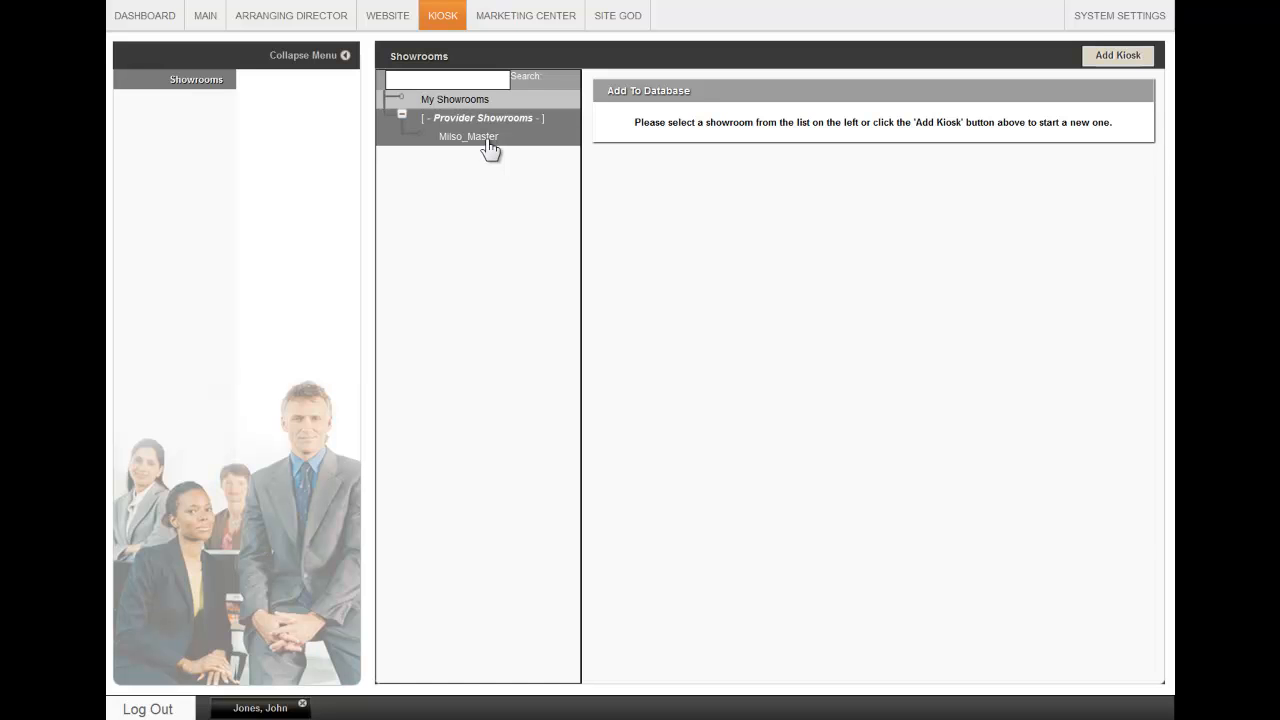
{"action": "left_click", "coordinate": [468, 136]}
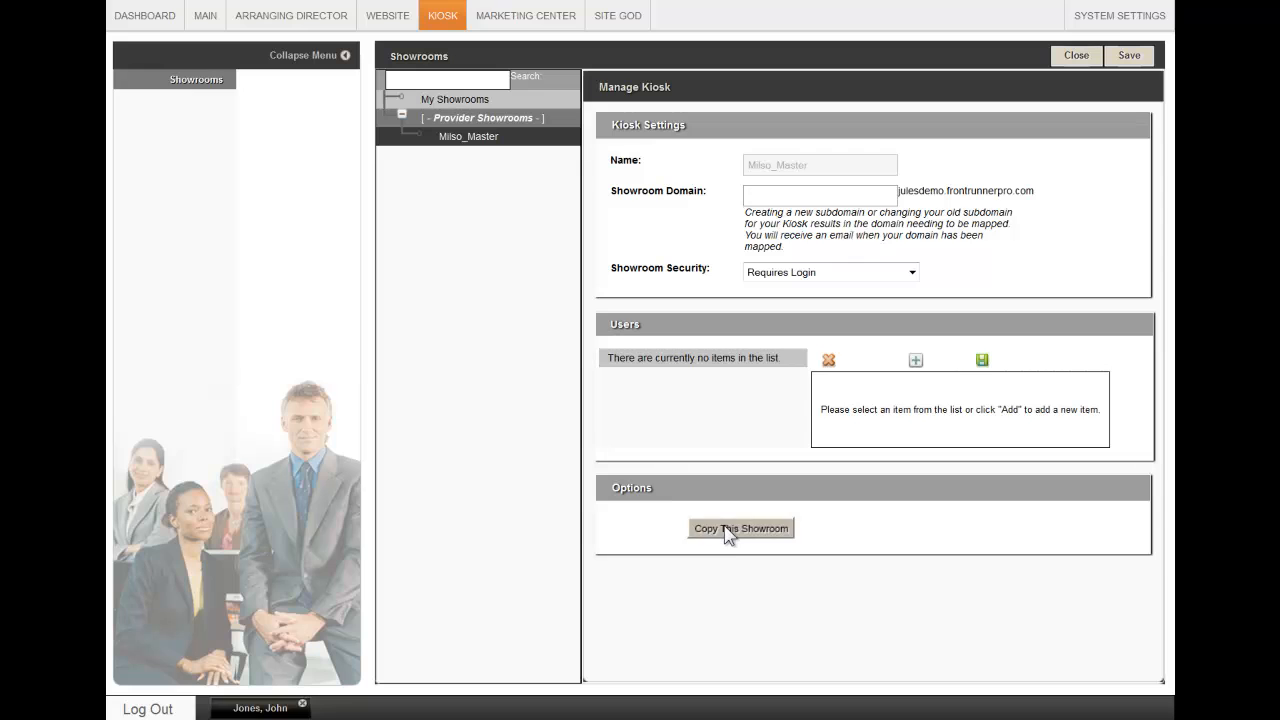
Copy This Showroom so a dated Miso_Master copy appears under My Showrooms.
{"action": "left_click", "coordinate": [740, 528]}
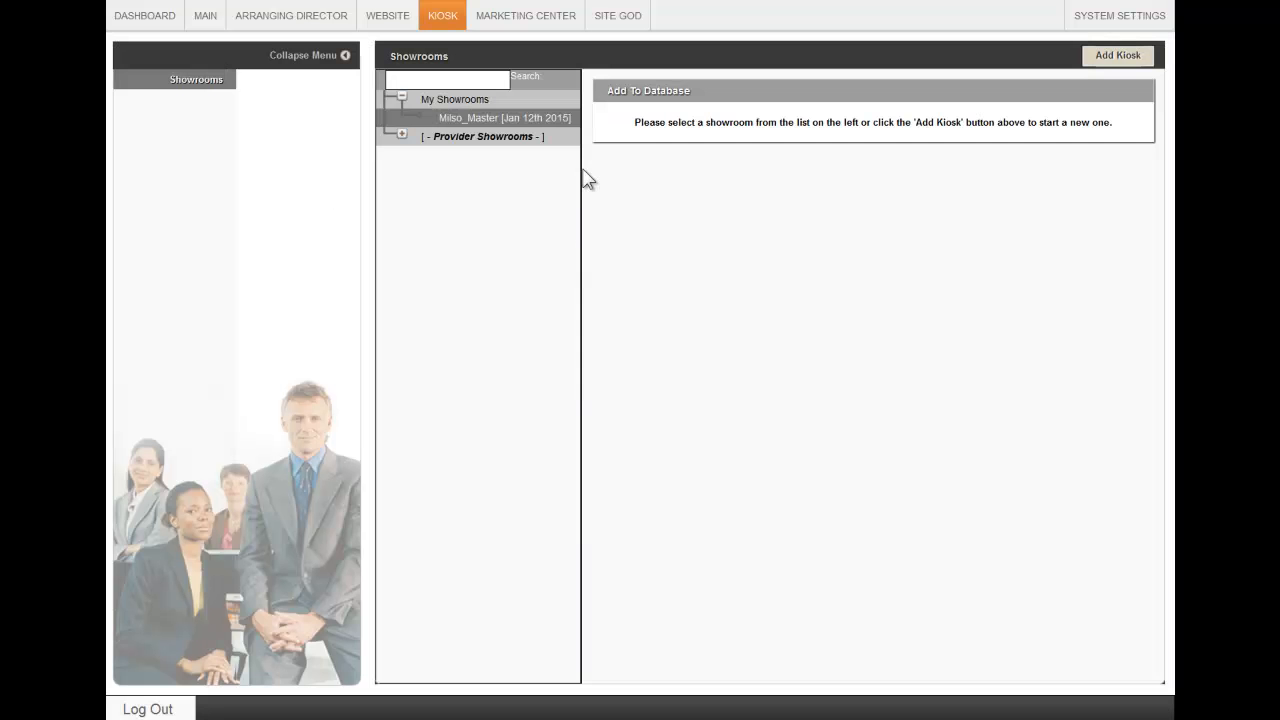
{"action": "mouse_move", "coordinate": [566, 132]}
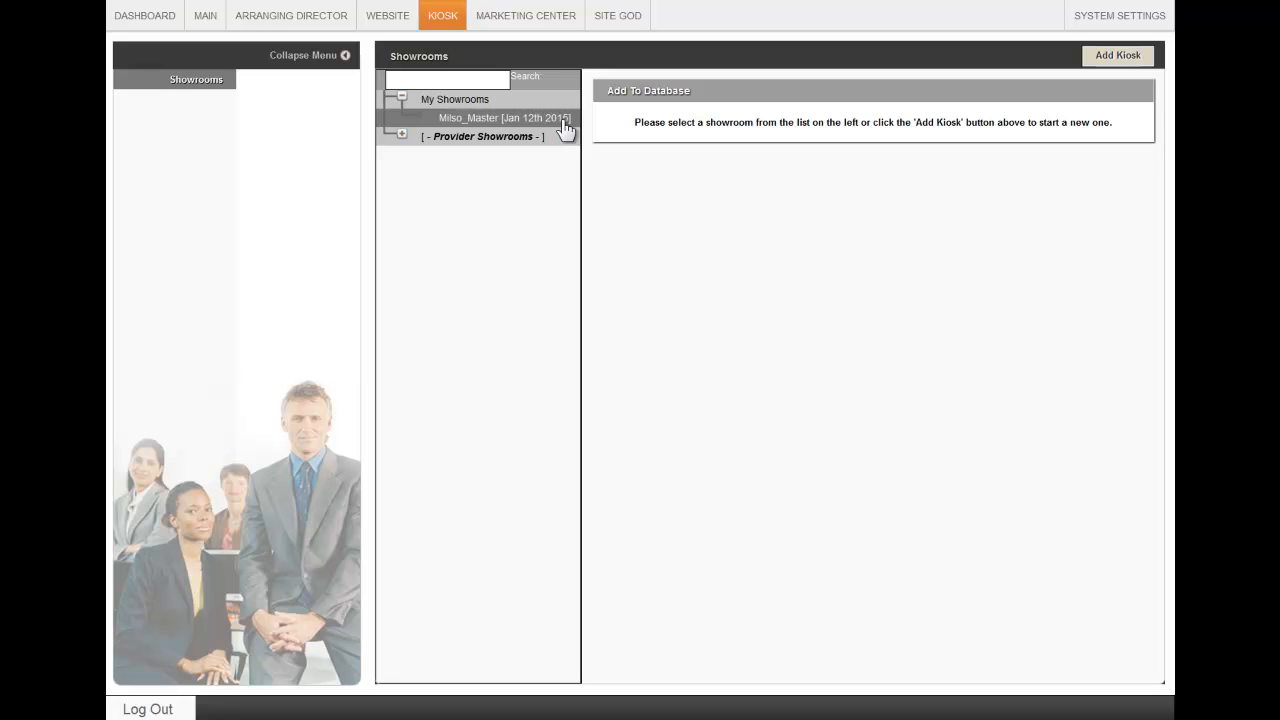
{"action": "mouse_move", "coordinate": [510, 124]}
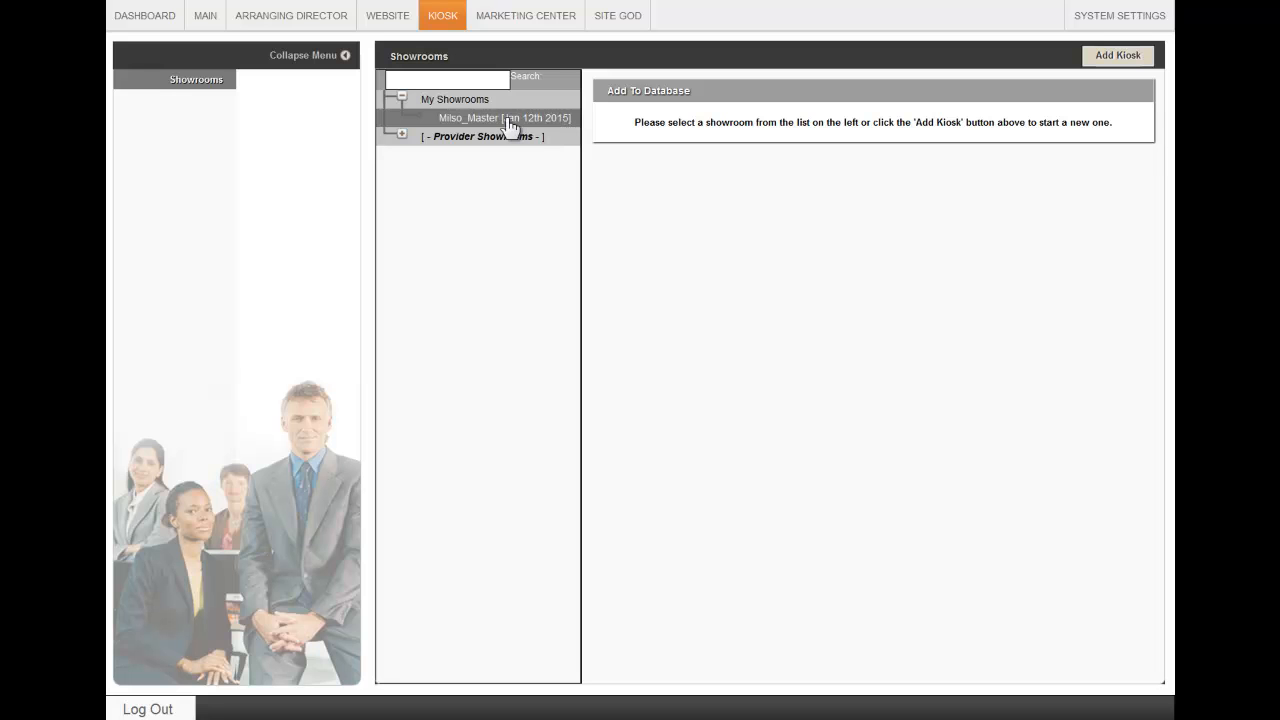
Name the copied showroom 'Jules Showroom' and enter 'testing1' as its Showroom Domain.
{"action": "left_click", "coordinate": [504, 118]}
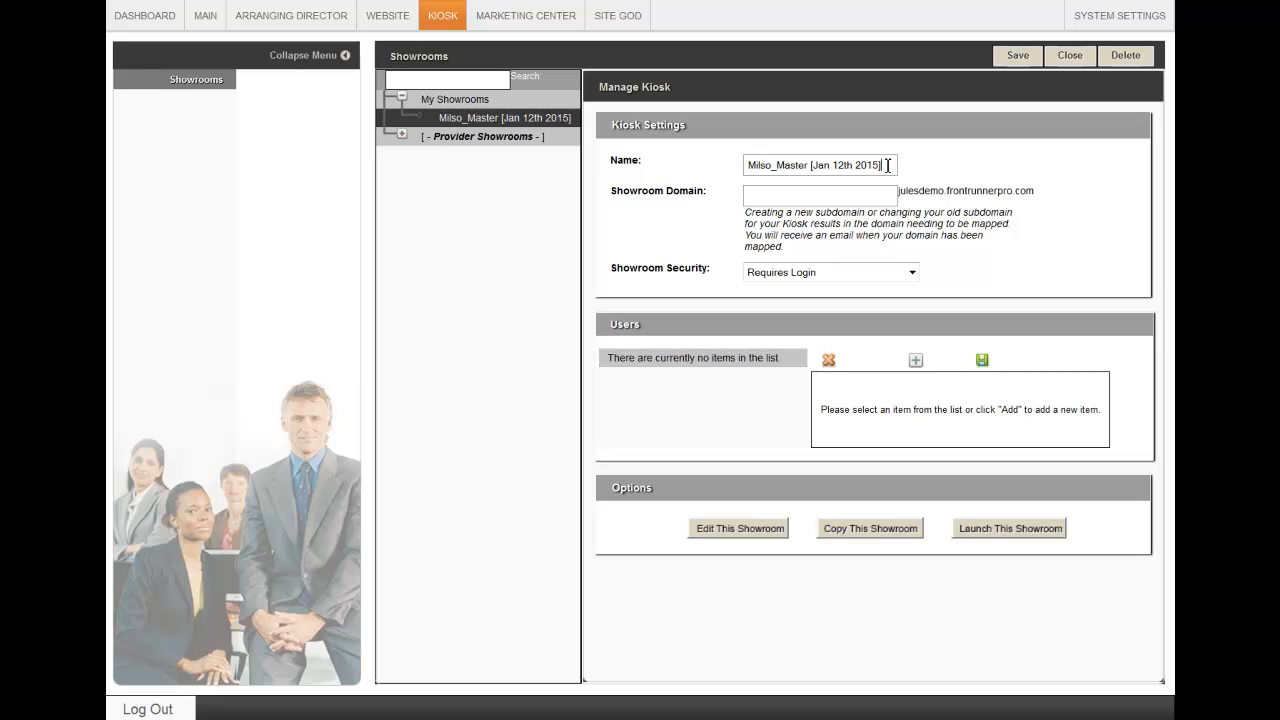
{"action": "type", "text": "Jules Showroom"}
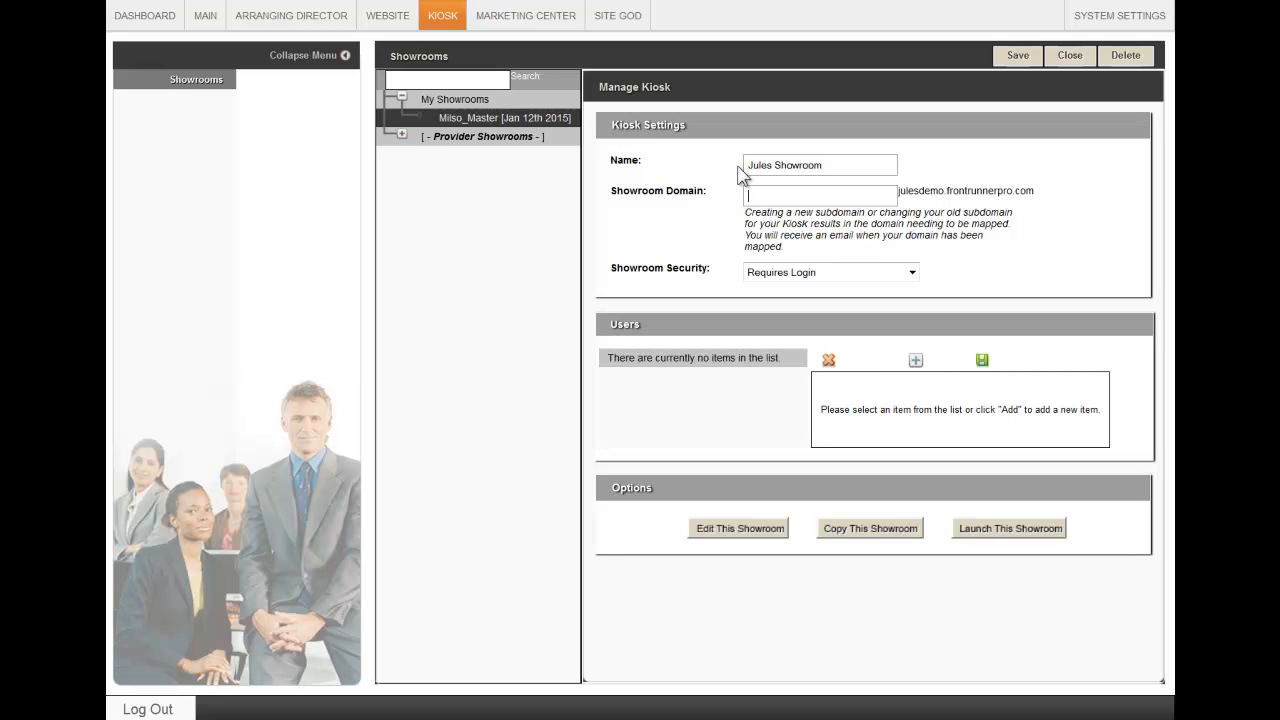
{"action": "type", "text": "testing1"}
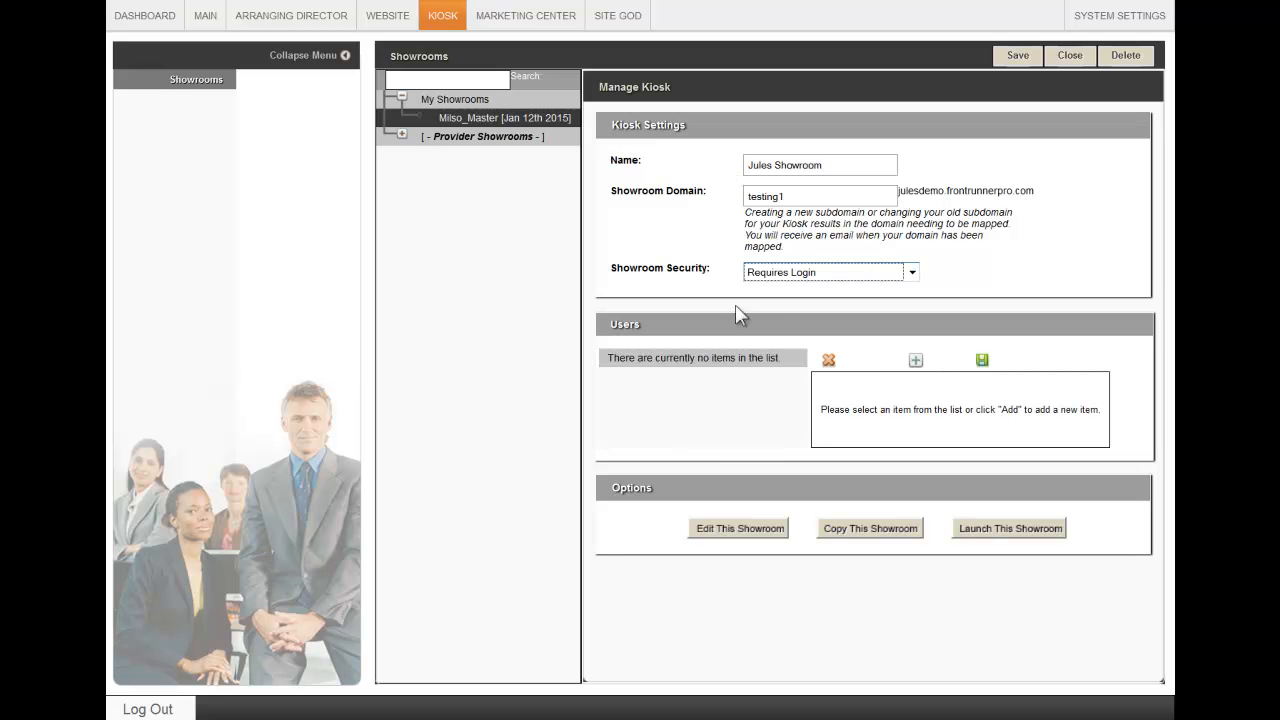
{"action": "mouse_move", "coordinate": [704, 396]}
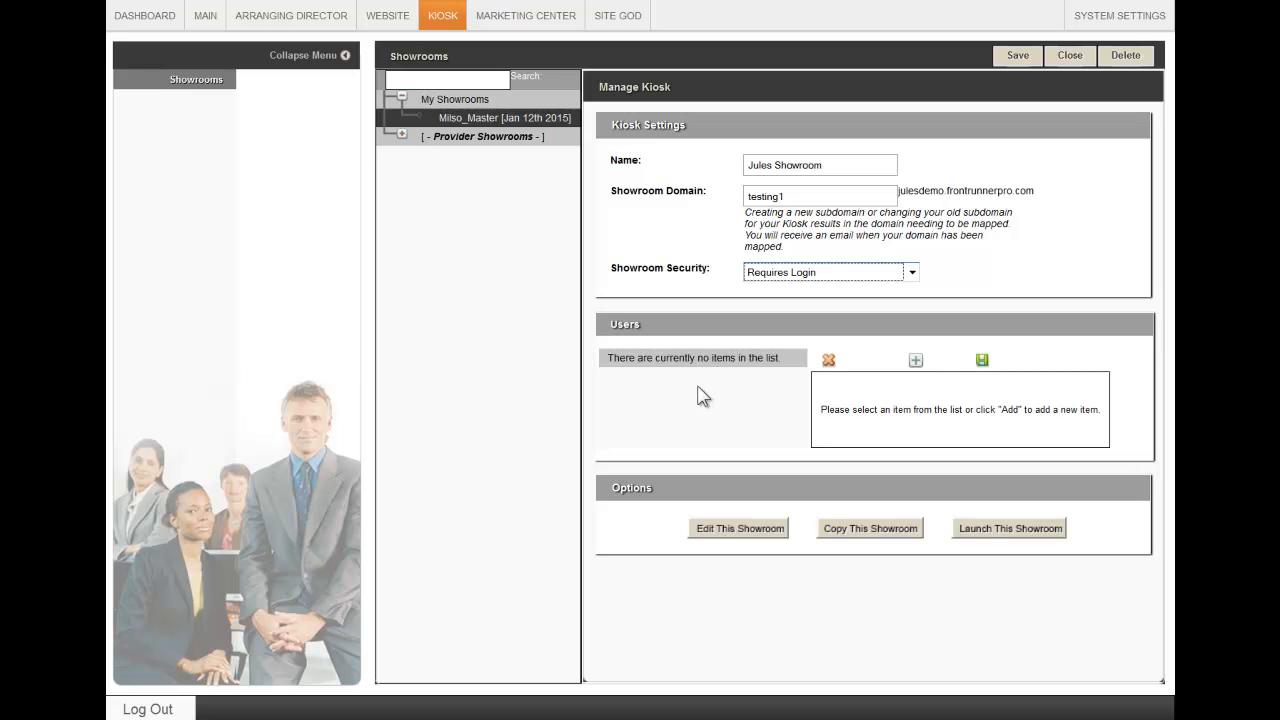
{"action": "mouse_move", "coordinate": [1004, 204]}
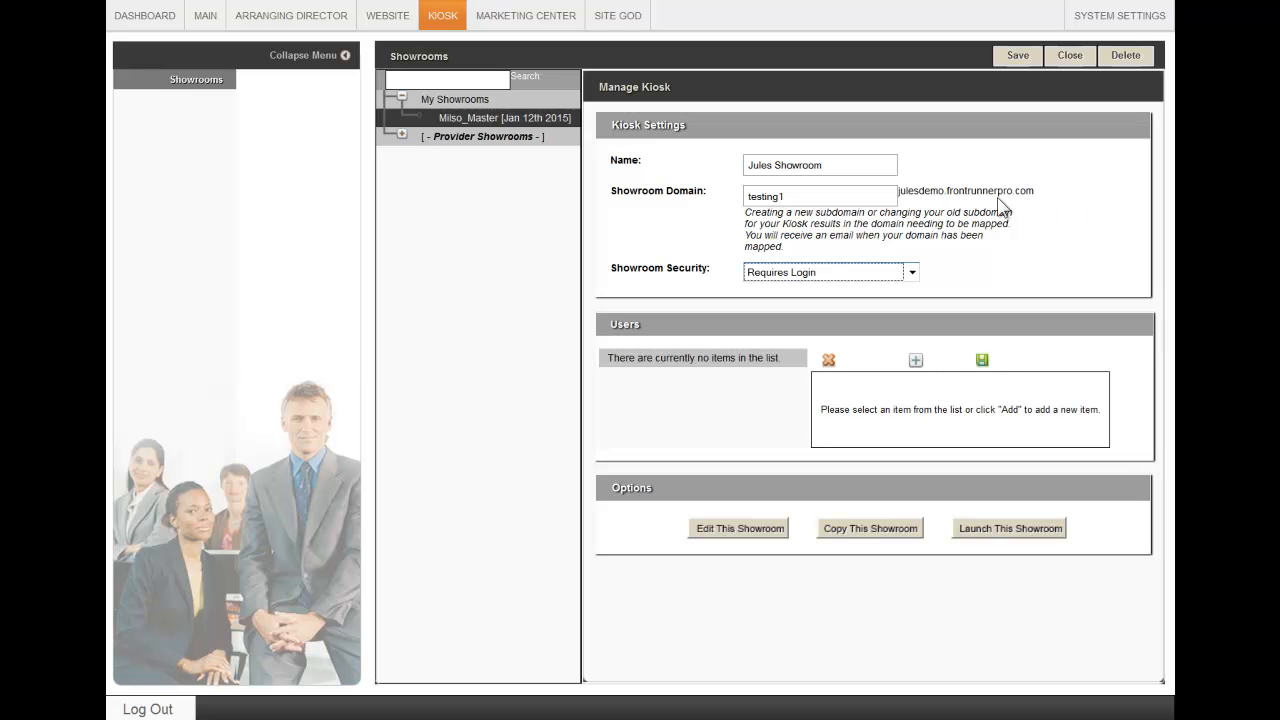
{"action": "mouse_move", "coordinate": [914, 360]}
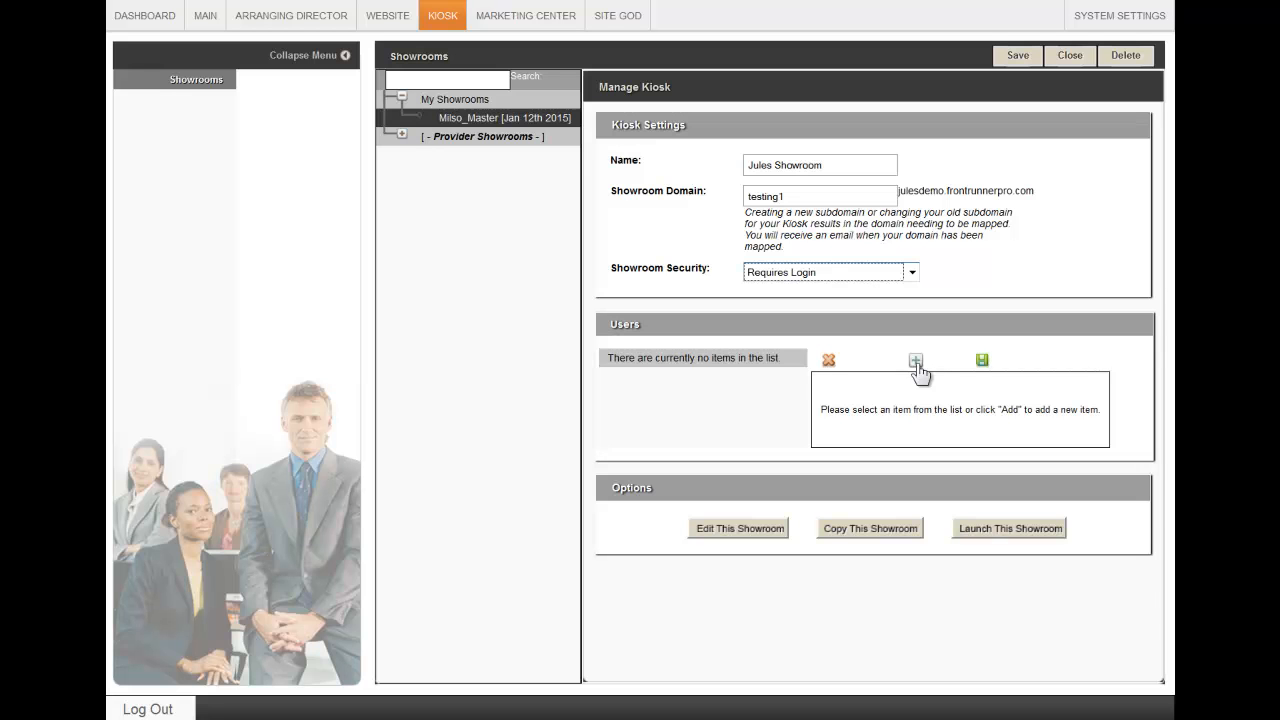
Add a user row and save, so Jules Showroom is listed under My Showrooms.
{"action": "left_click", "coordinate": [912, 360]}
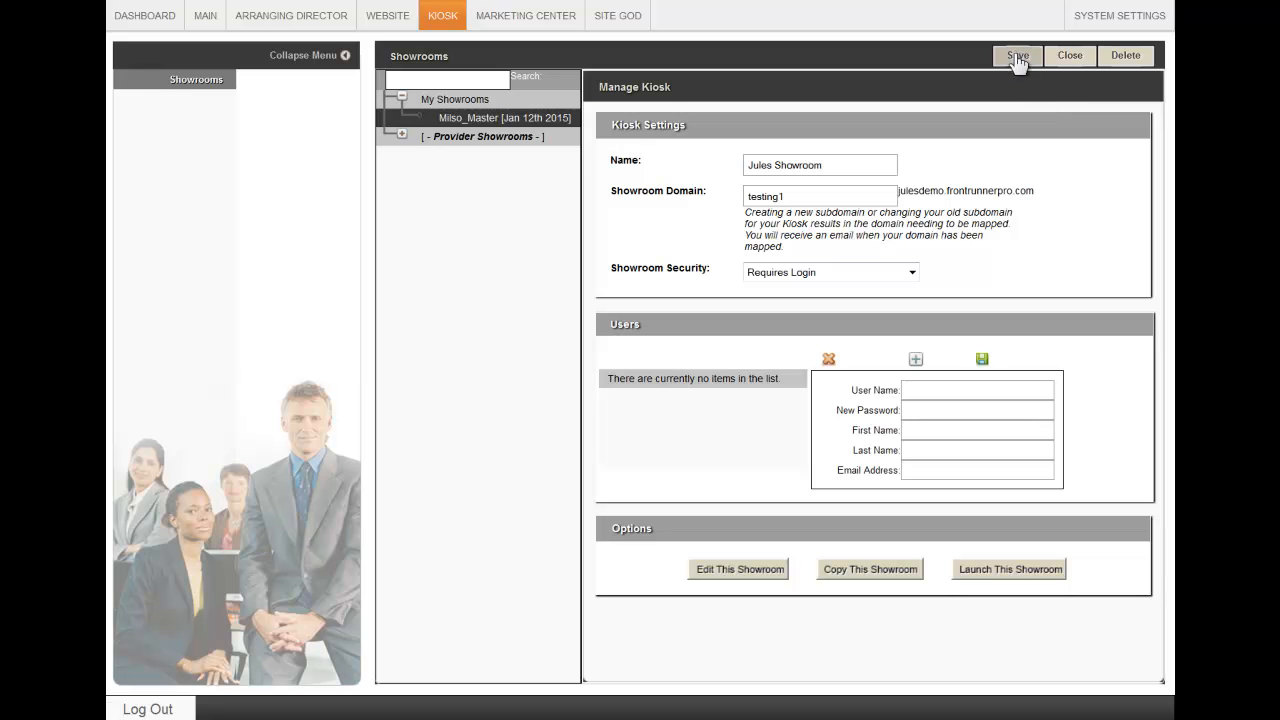
{"action": "left_click", "coordinate": [1016, 56]}
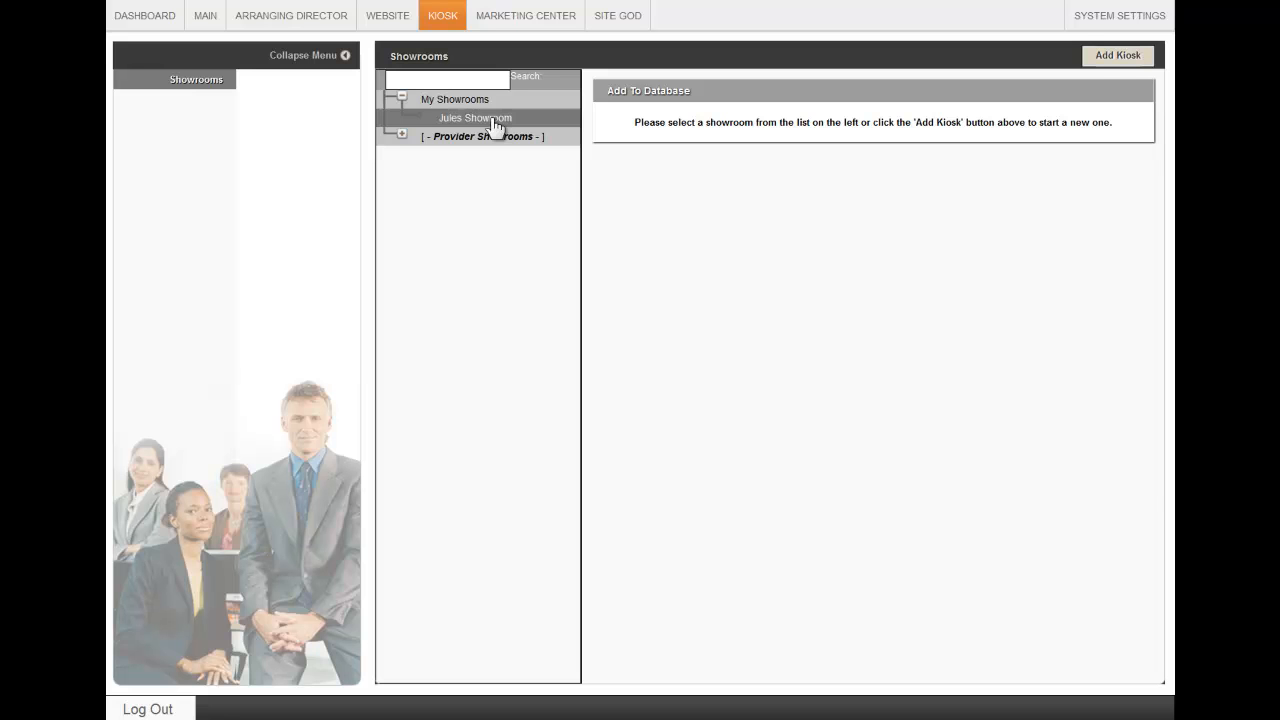
Launch Jules Showroom, preview its kiosk home page tiles, then end the kiosk session.
{"action": "left_click", "coordinate": [476, 118]}
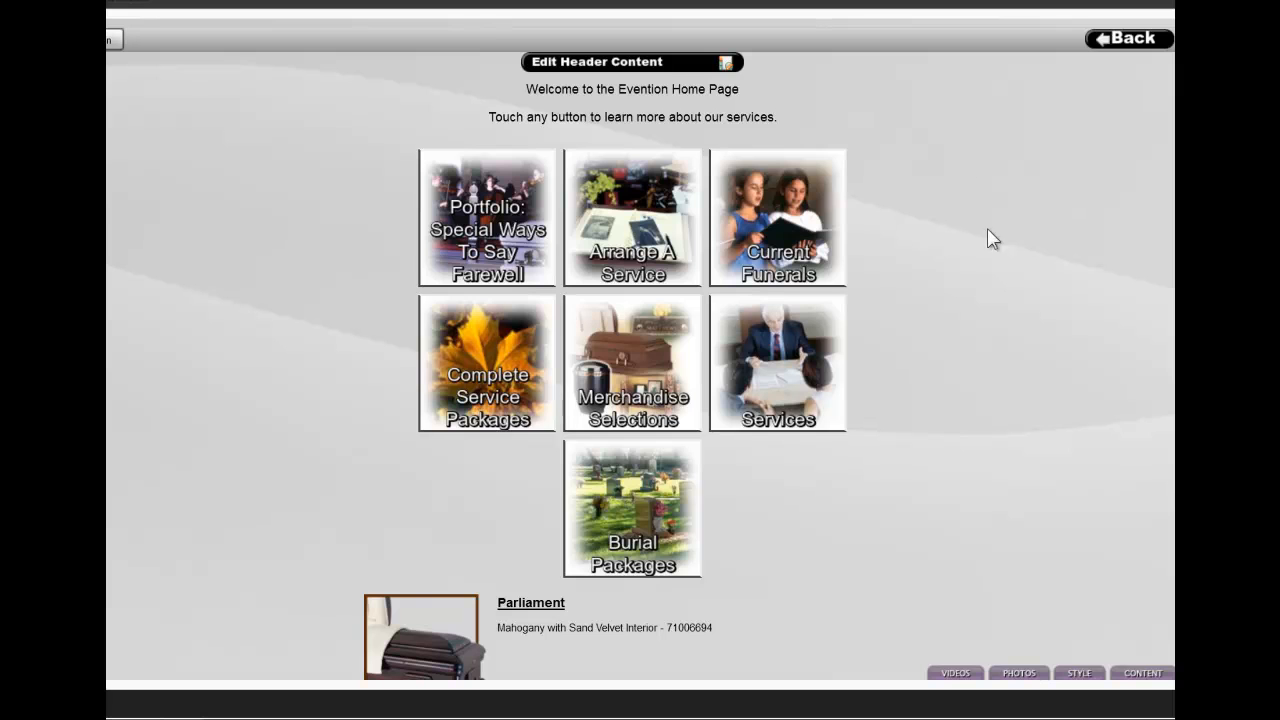
{"action": "mouse_move", "coordinate": [1020, 388]}
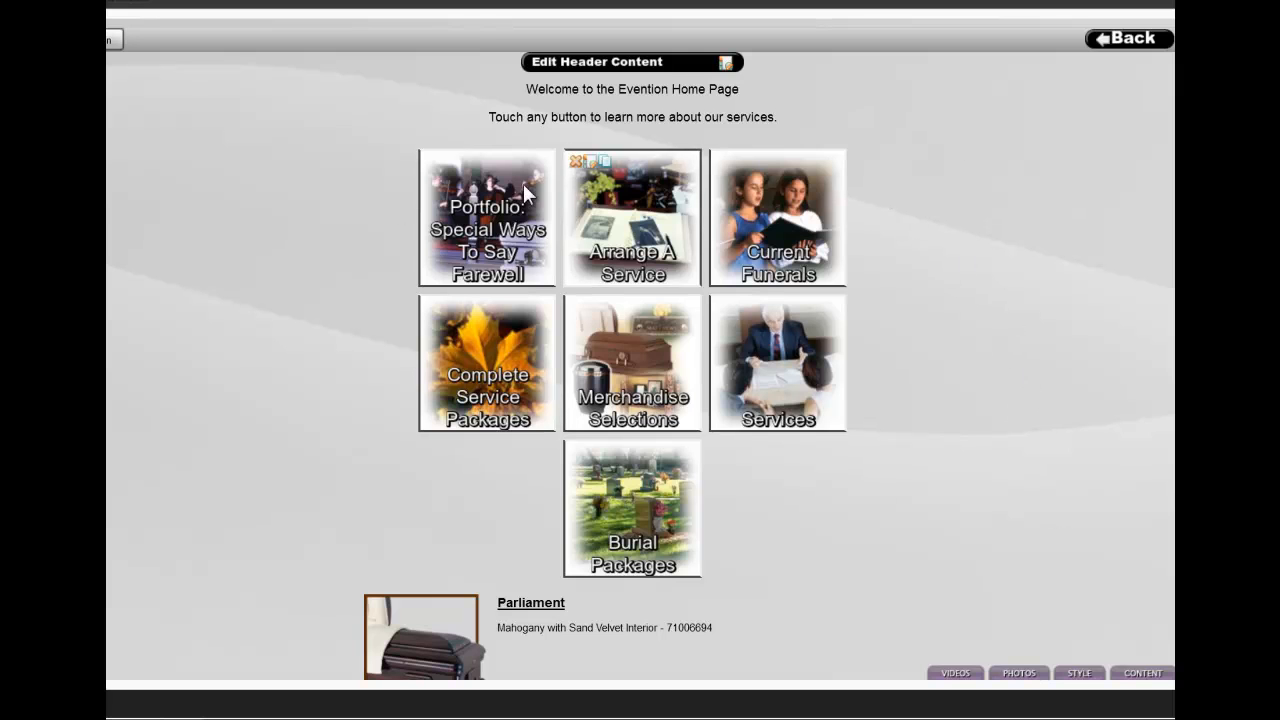
{"action": "left_click", "coordinate": [952, 672]}
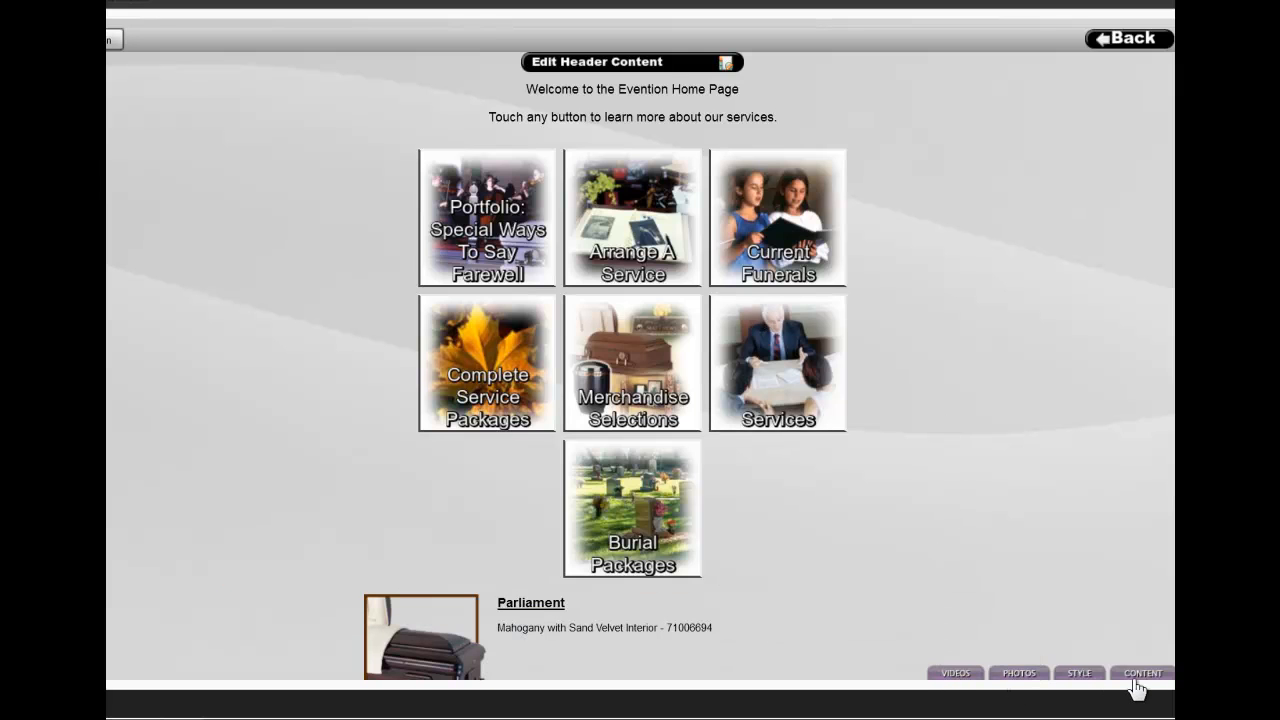
{"action": "mouse_move", "coordinate": [670, 36]}
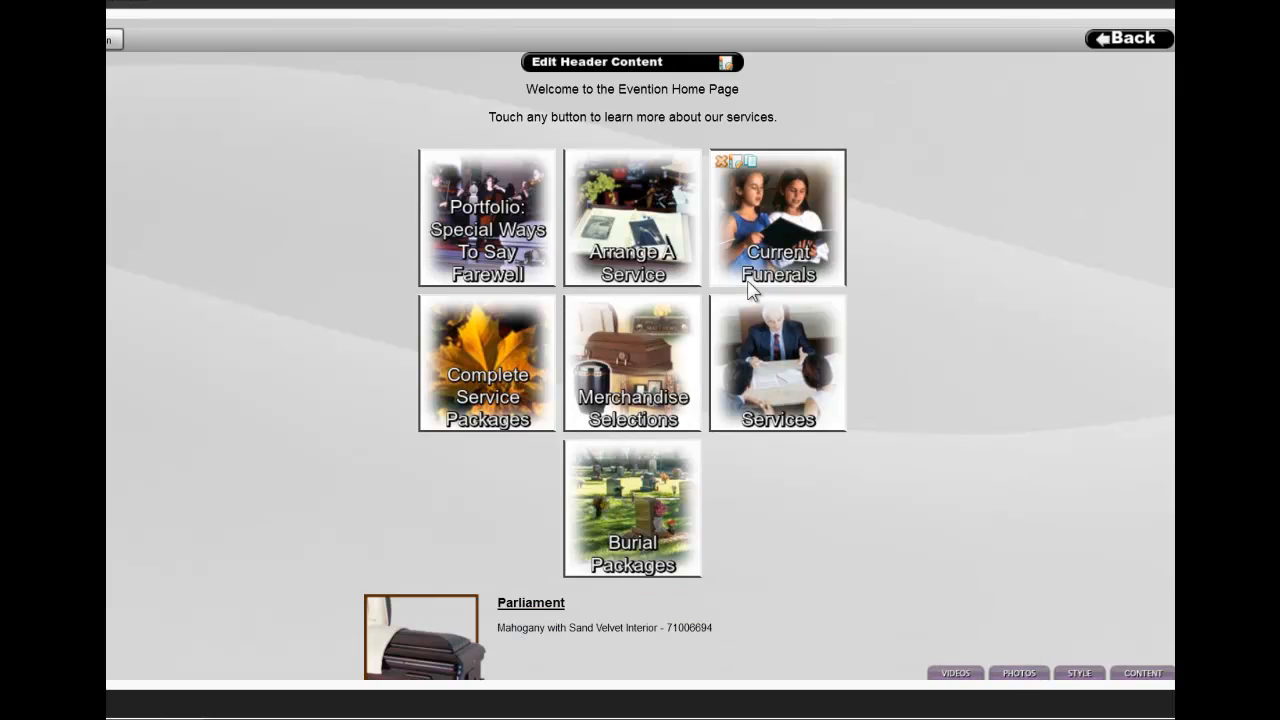
{"action": "left_click", "coordinate": [1128, 38]}
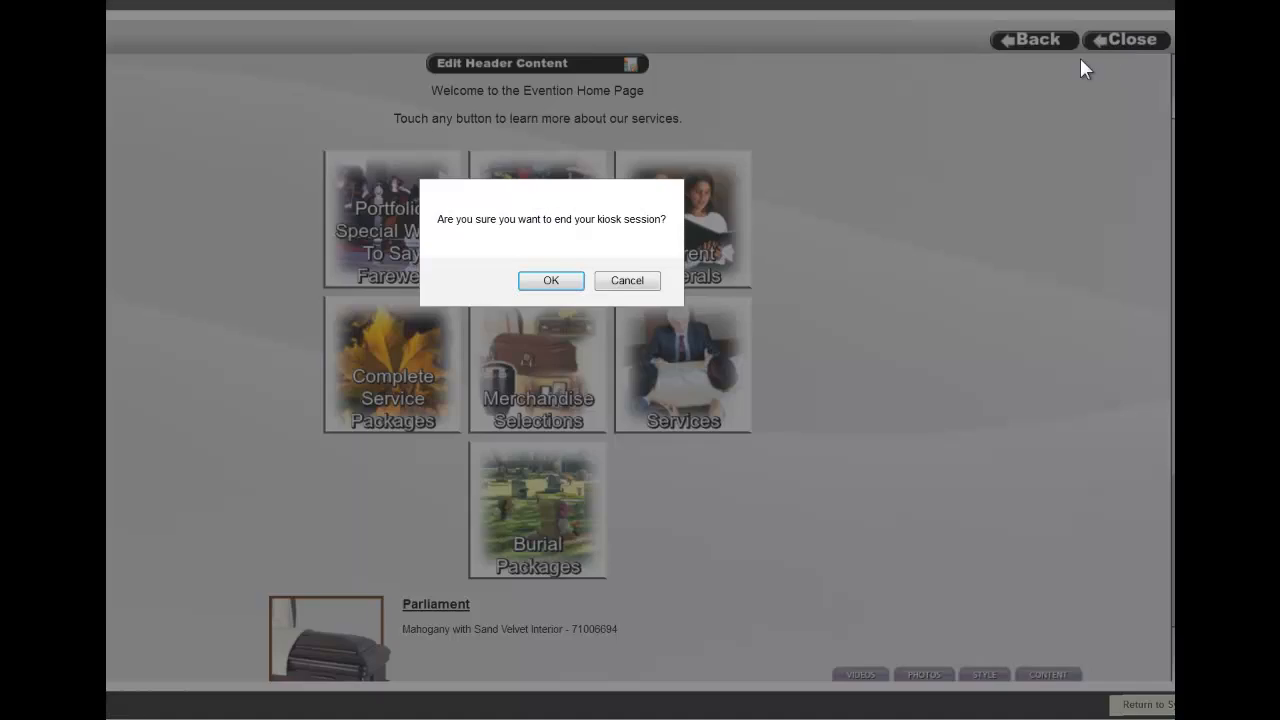
{"action": "left_click", "coordinate": [550, 280]}
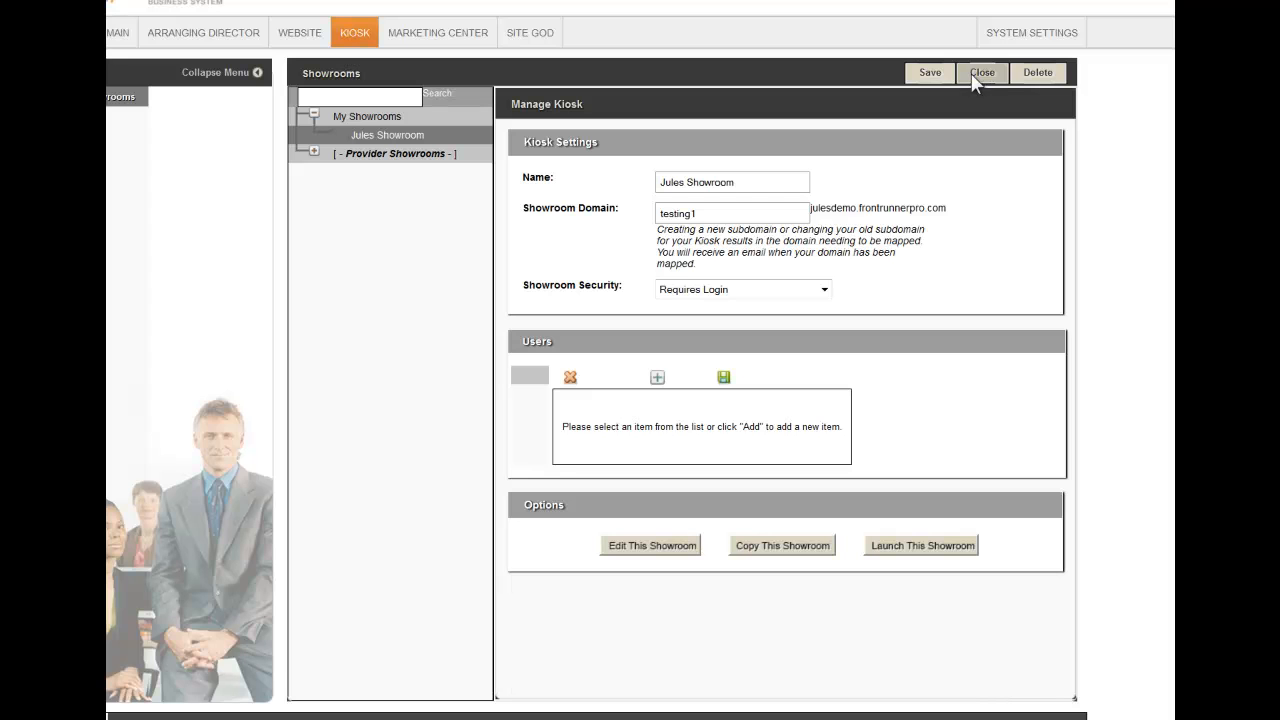
Close Jules Showroom's Manage Kiosk panel and bring up an empty kiosk settings form.
{"action": "left_click", "coordinate": [984, 72]}
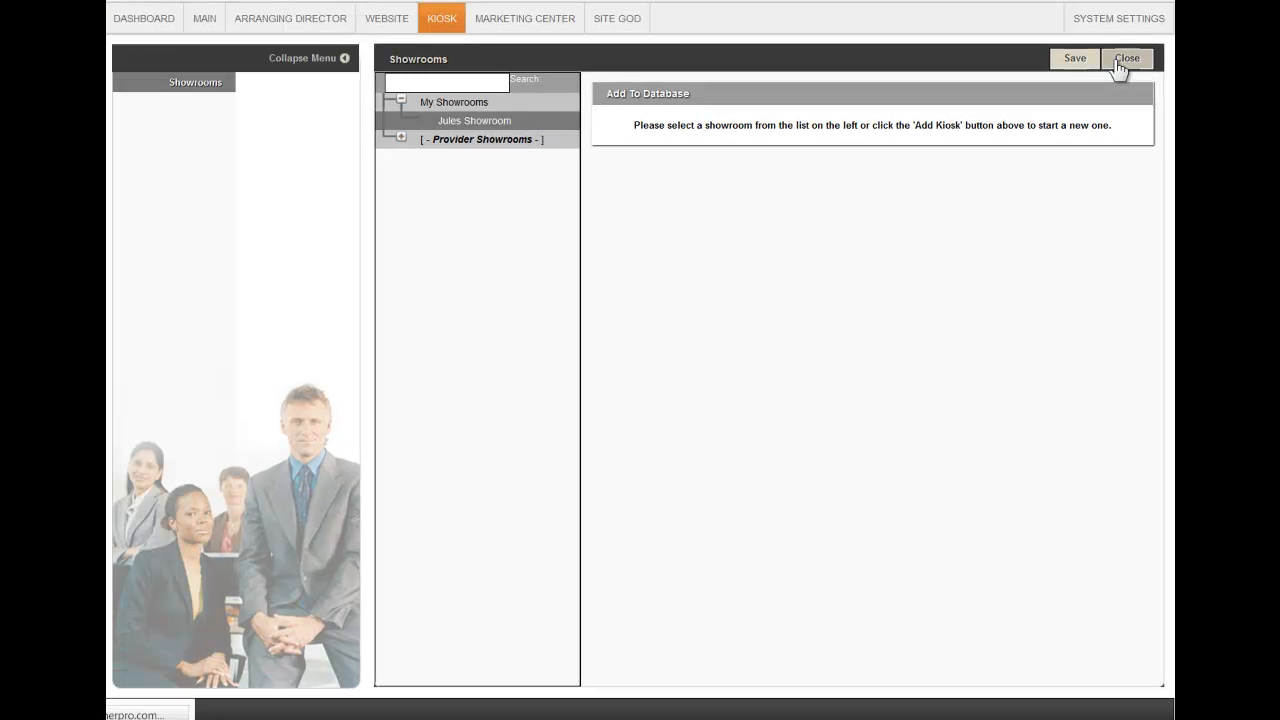
{"action": "left_click", "coordinate": [474, 120]}
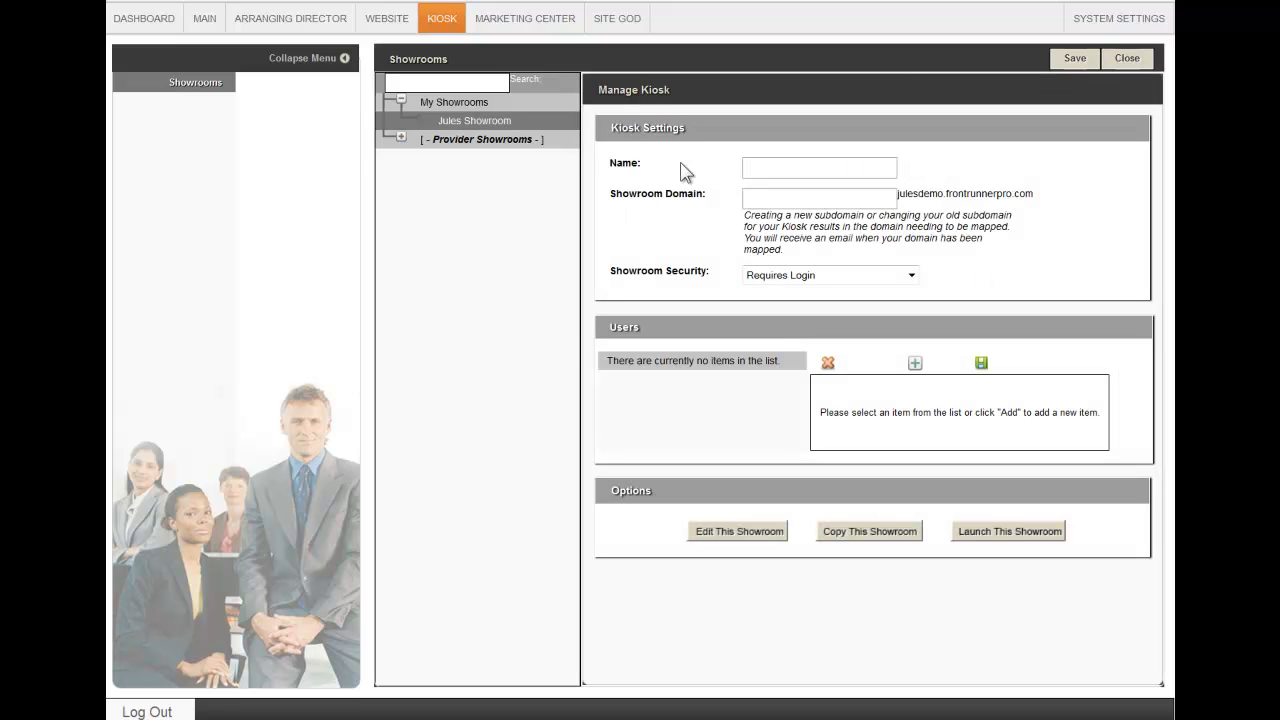
{"action": "mouse_move", "coordinate": [520, 160]}
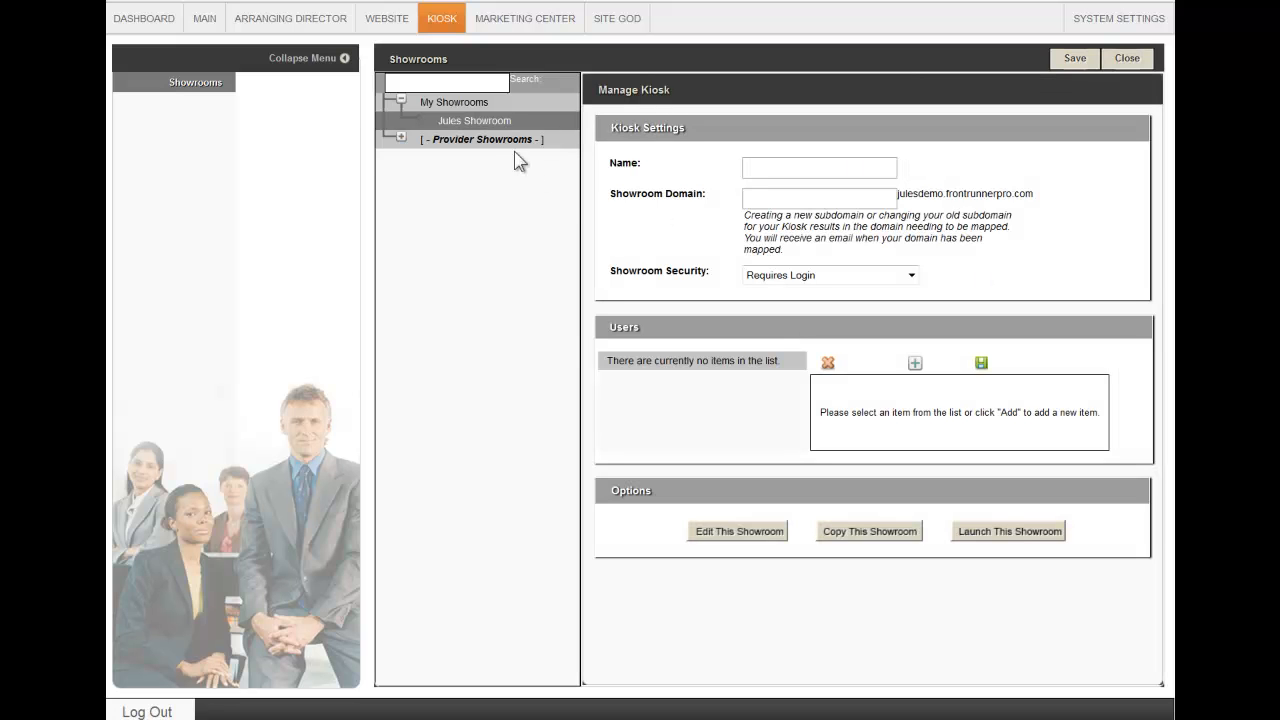
{"action": "mouse_move", "coordinate": [818, 198]}
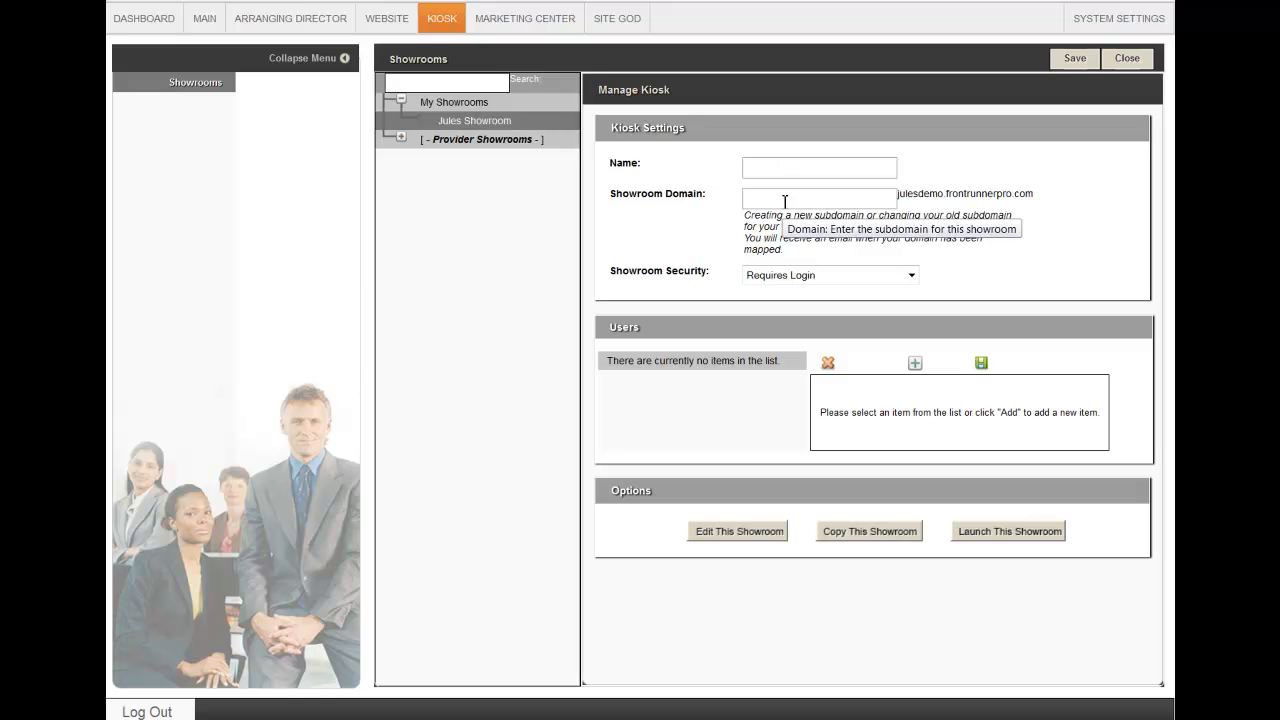
{"action": "mouse_move", "coordinate": [1092, 464]}
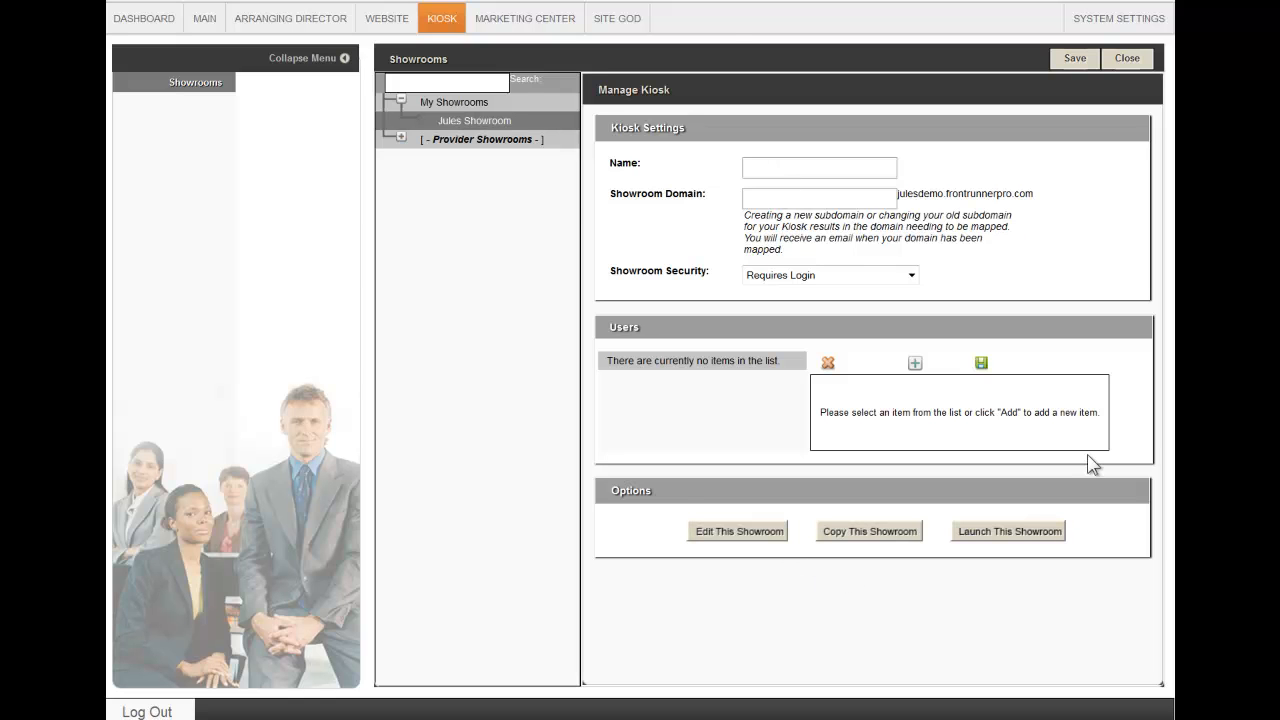